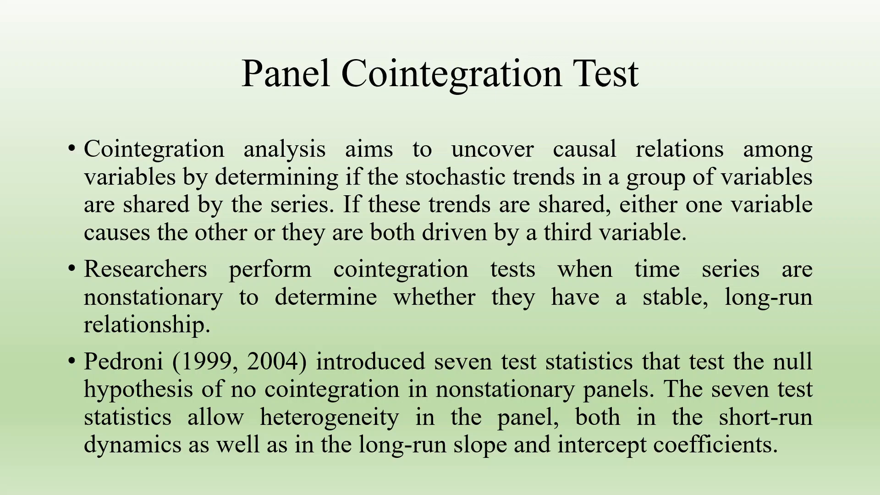
Step: Advance the panel cointegration slide show to the Hypothesis slide
key("Right")
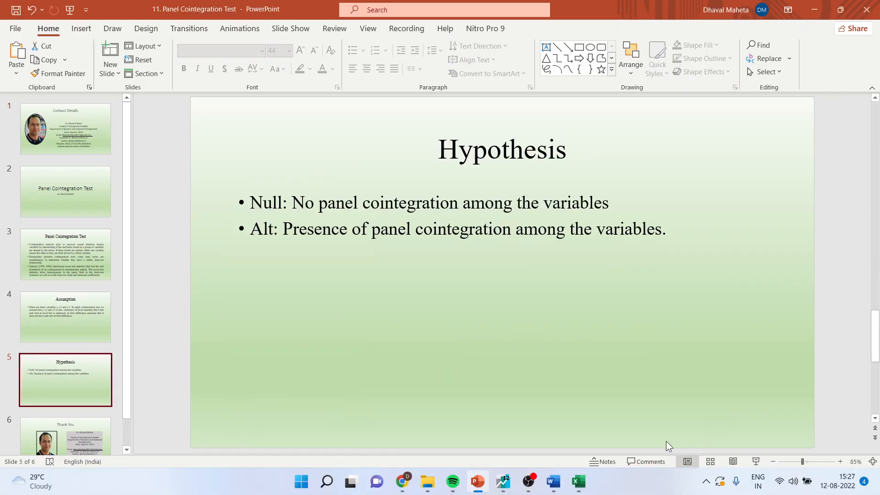
Step: Select x2, y and x3 in workfile TABLE 16.1 and open them as a group
left_click(502, 481)
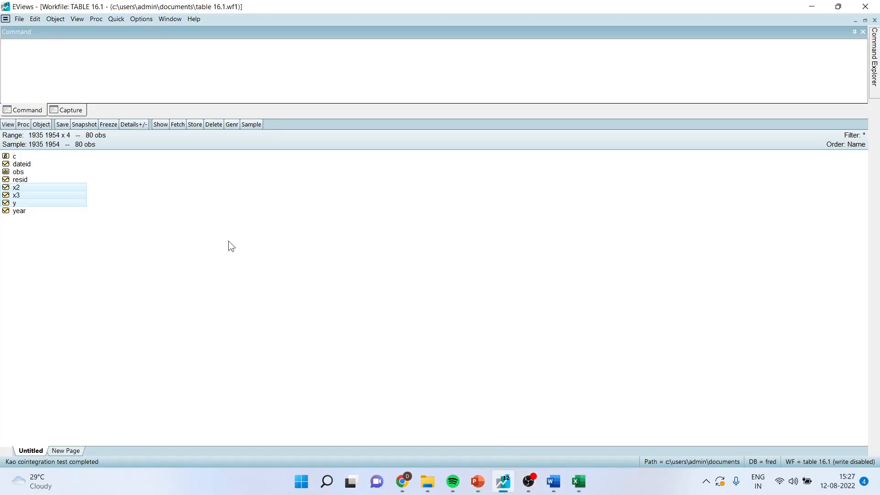
left_click(16, 187)
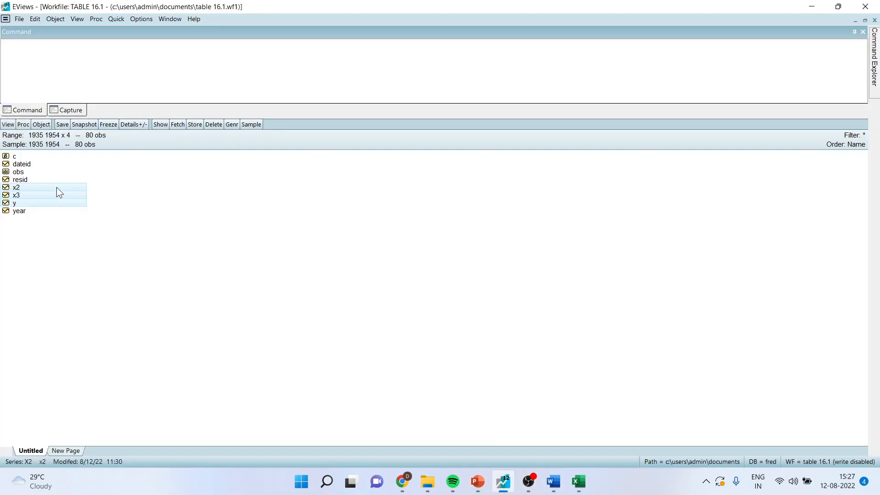
left_click(33, 218)
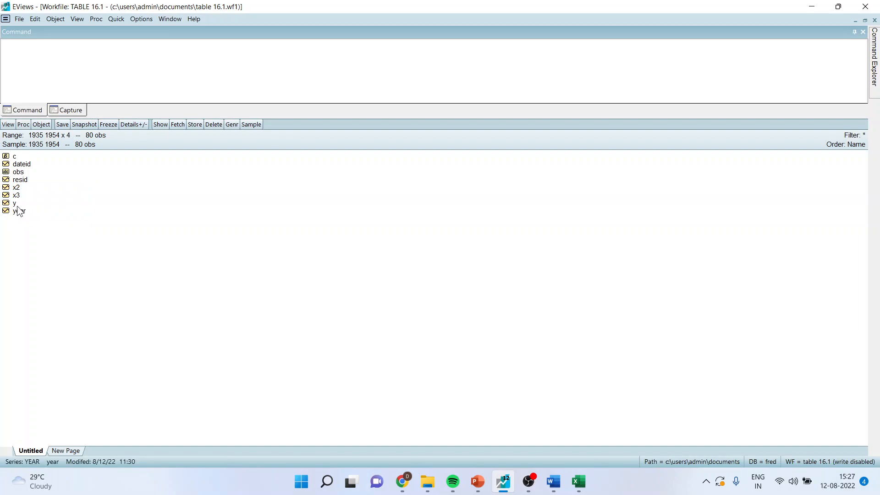
left_click(13, 203)
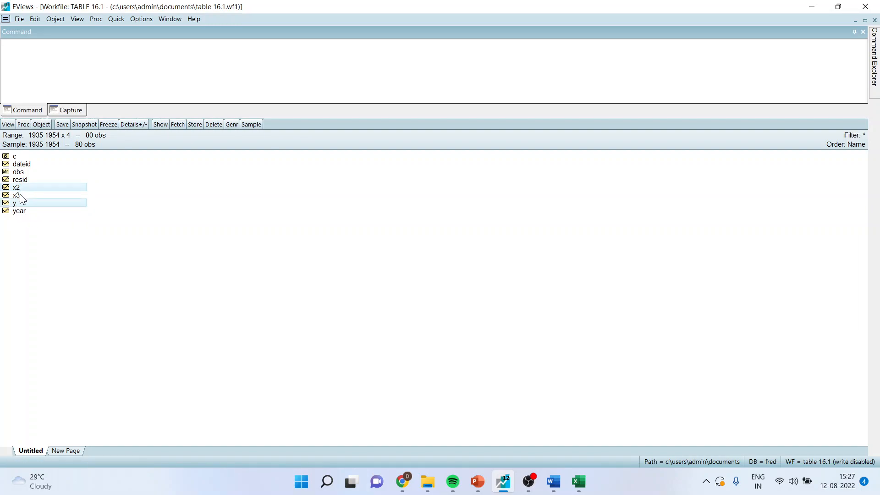
right_click(17, 195)
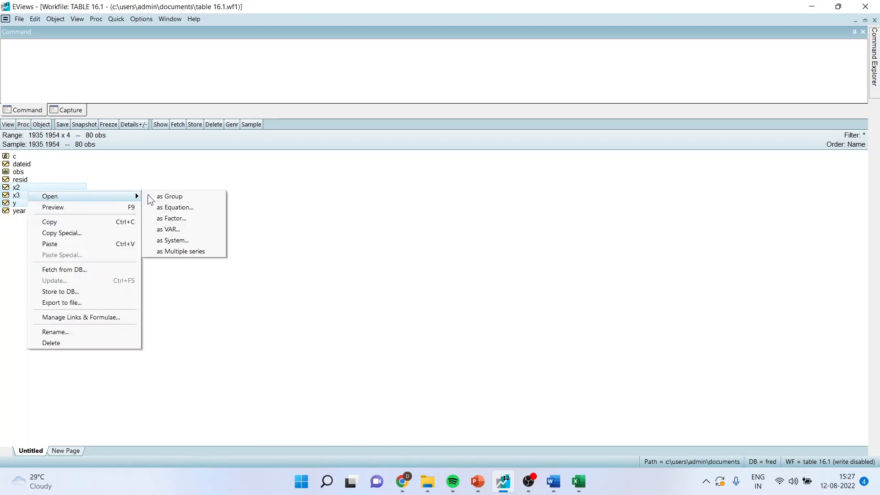
left_click(170, 195)
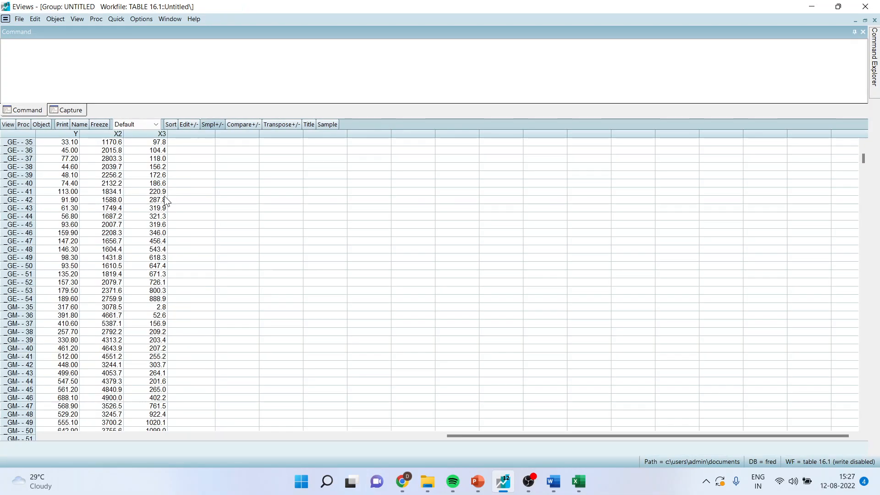
mouse_move(101, 283)
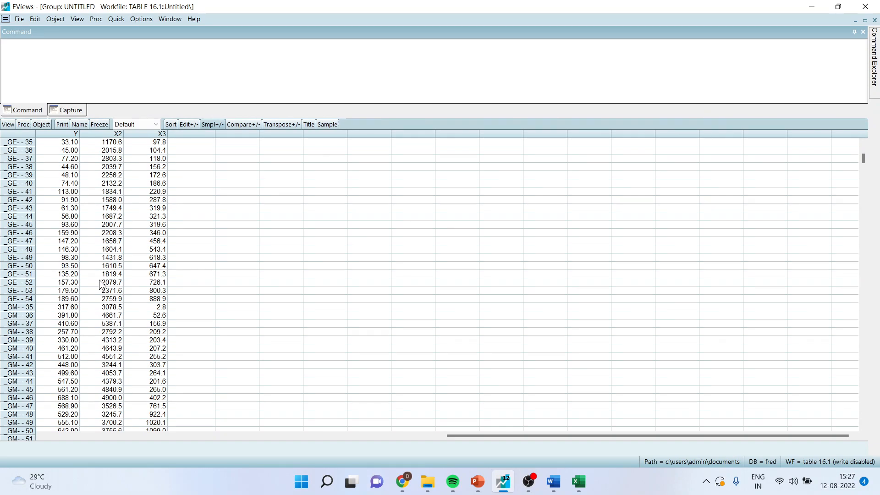
mouse_move(32, 160)
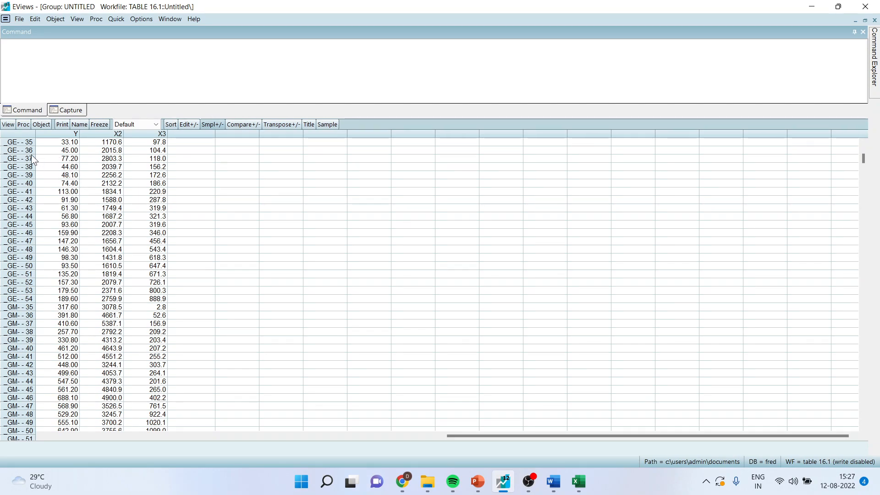
mouse_move(14, 160)
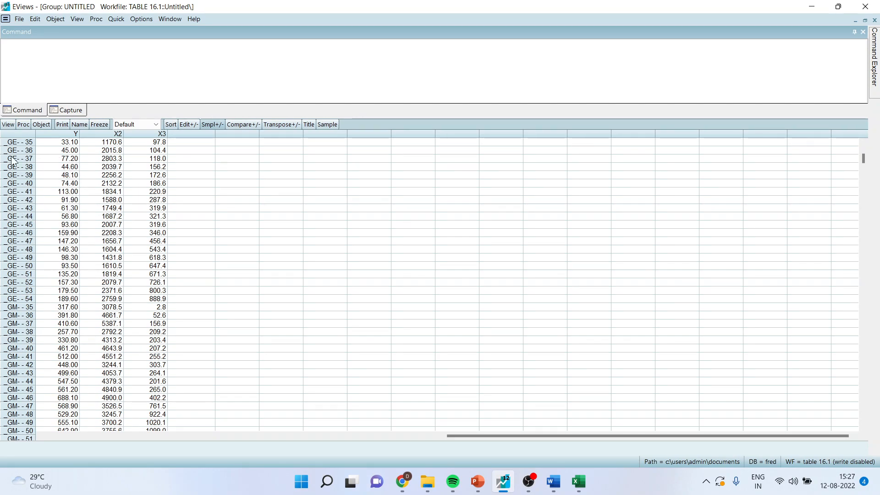
left_click(8, 124)
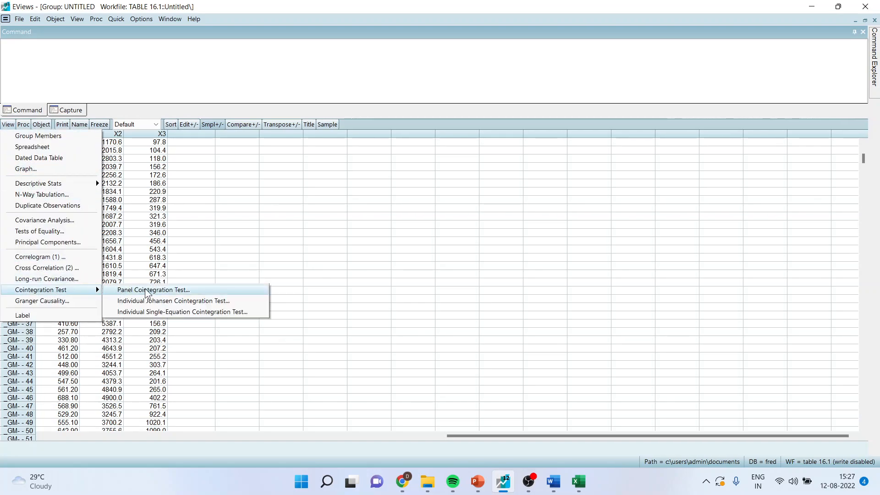
Step: Run a Pedroni (Engle-Granger based) panel cointegration test with individual intercepts
left_click(153, 289)
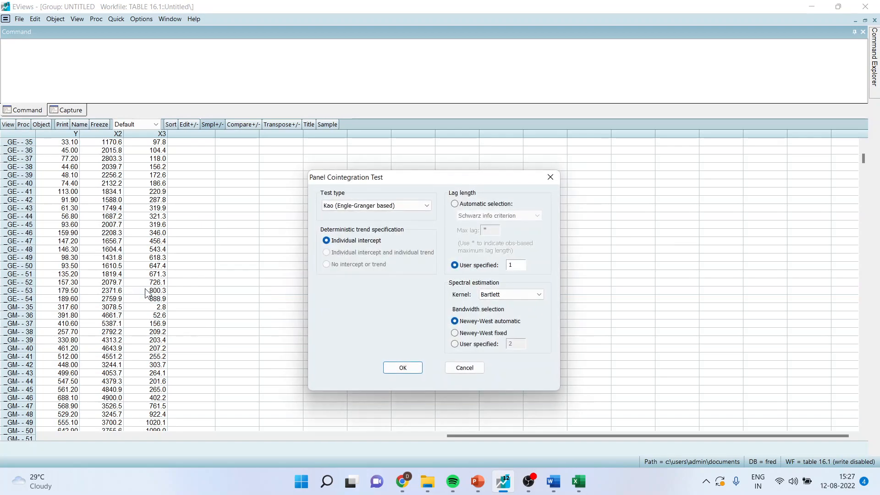
left_click(425, 205)
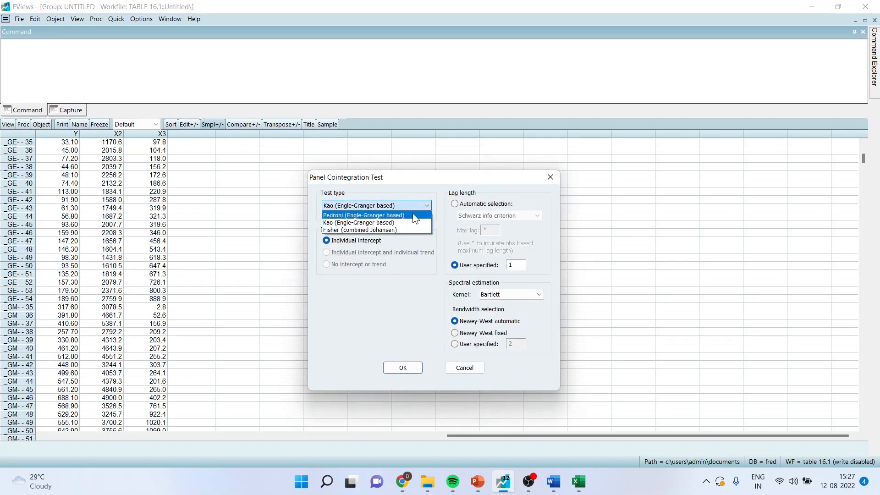
left_click(363, 215)
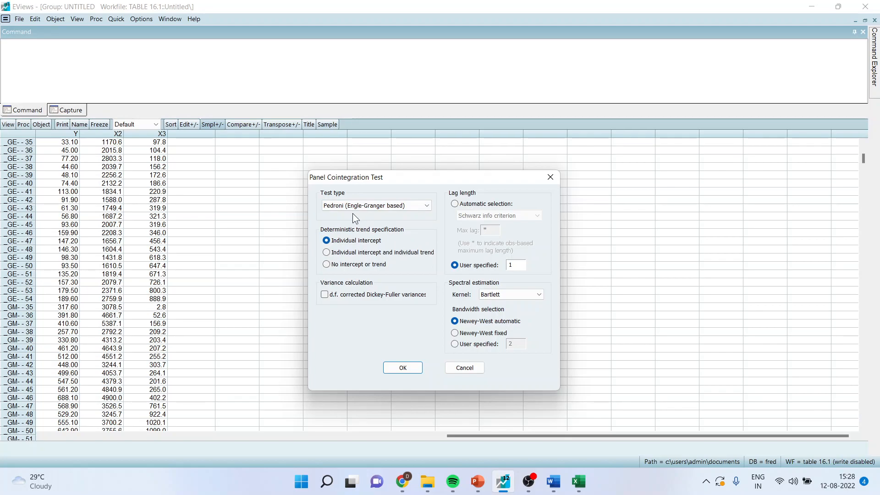
mouse_move(387, 242)
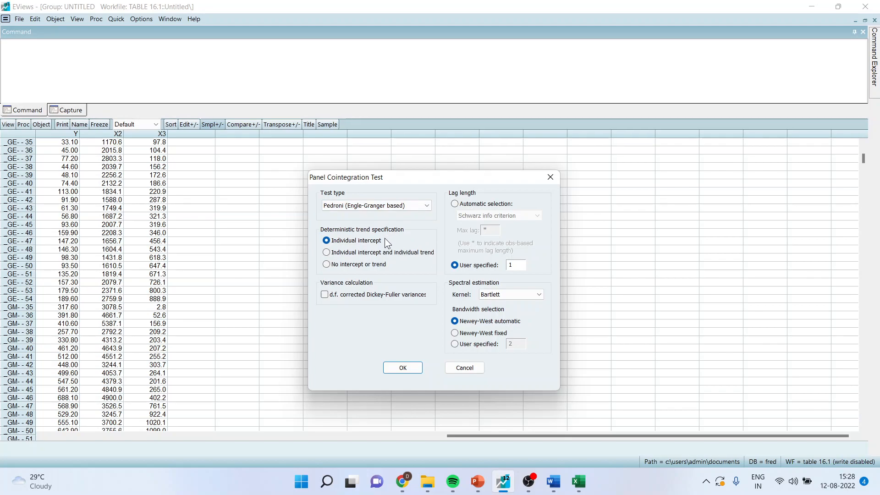
mouse_move(381, 250)
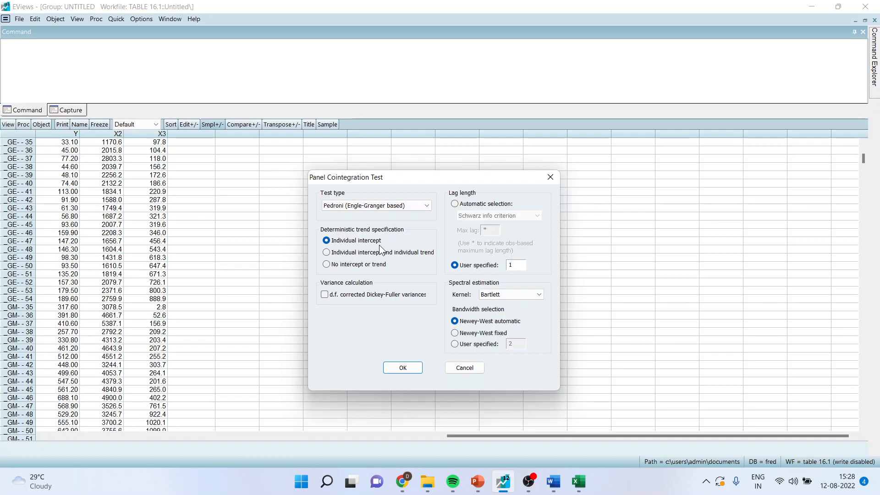
left_click(402, 367)
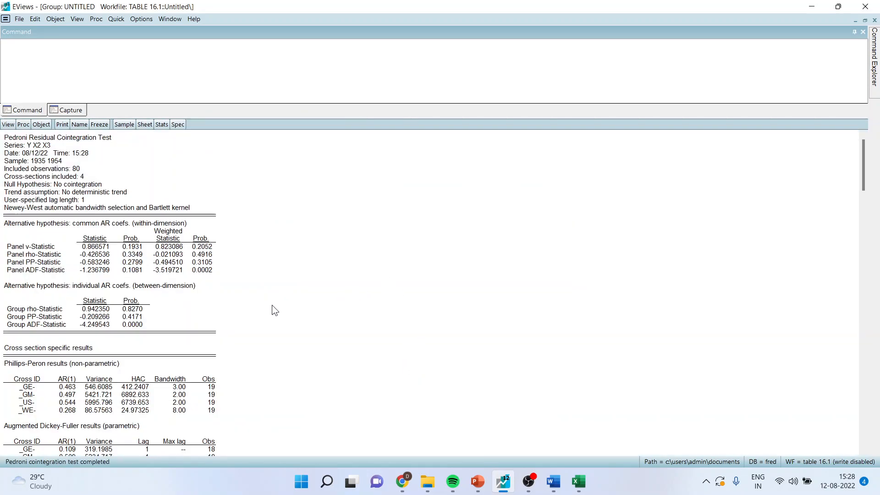
left_click(131, 247)
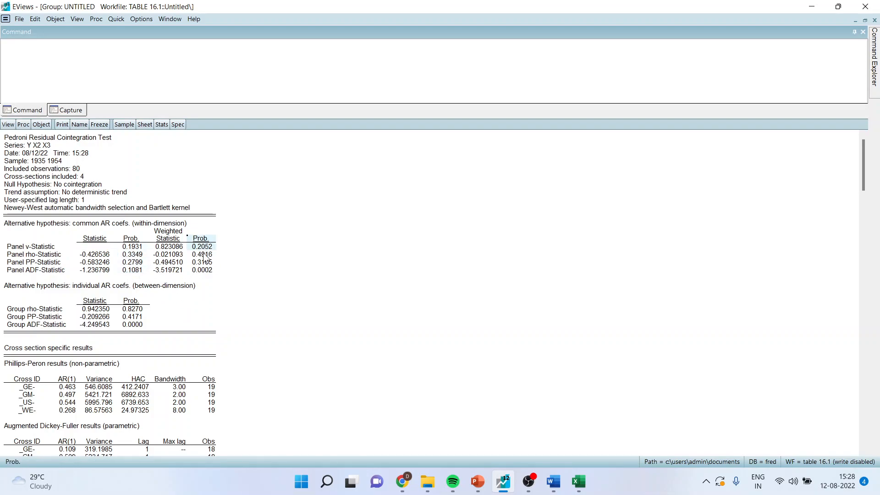
left_click(132, 315)
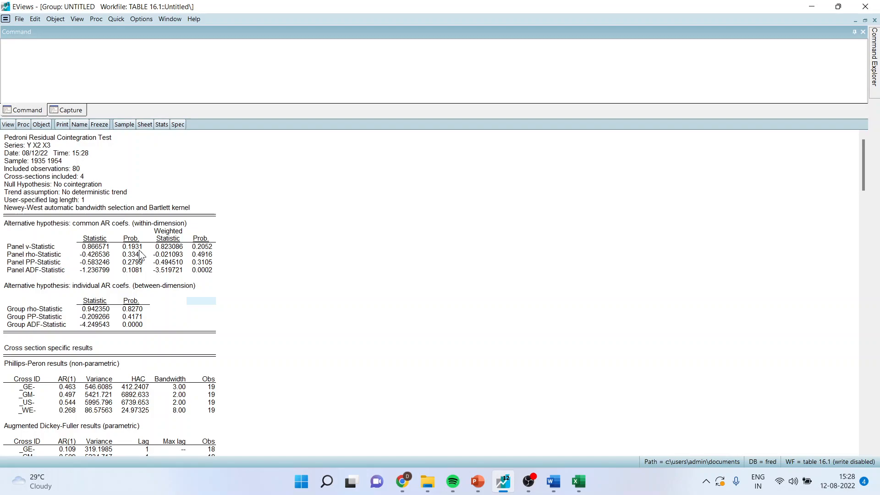
left_click(132, 246)
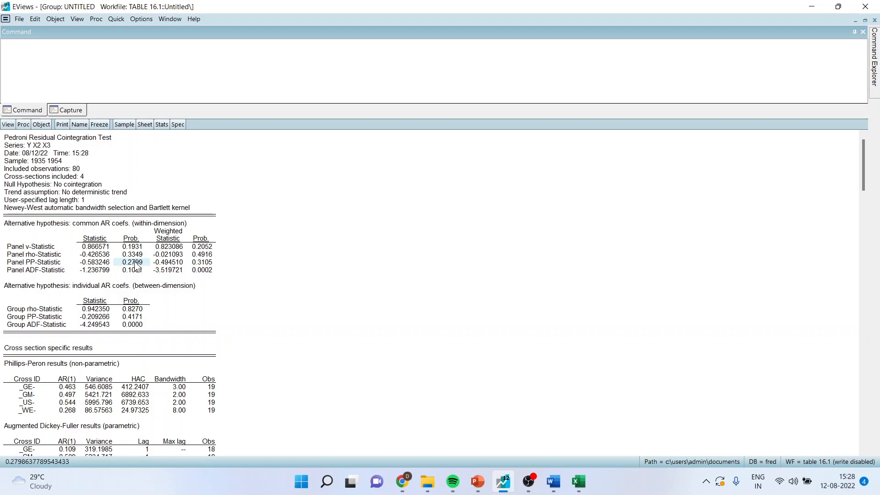
left_click(132, 270)
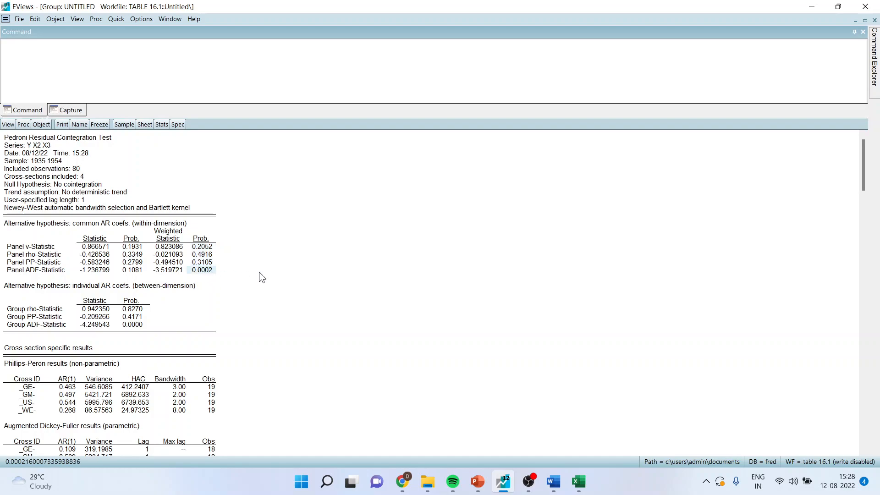
mouse_move(271, 278)
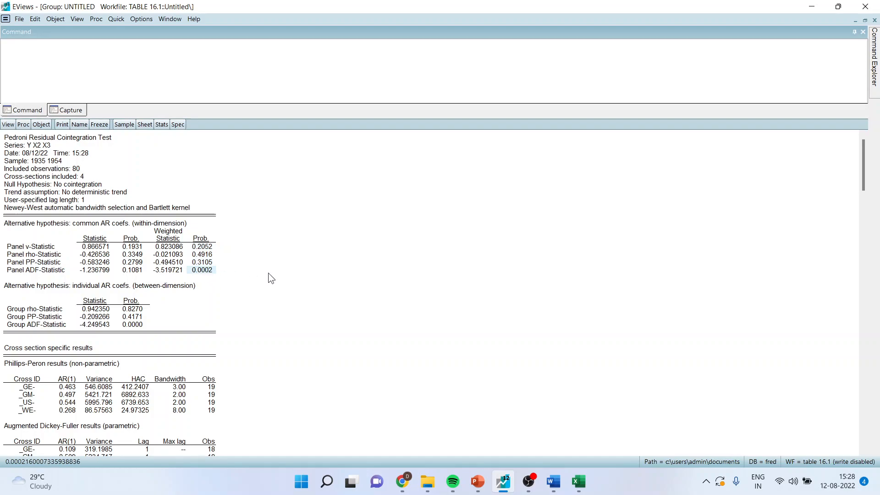
mouse_move(146, 328)
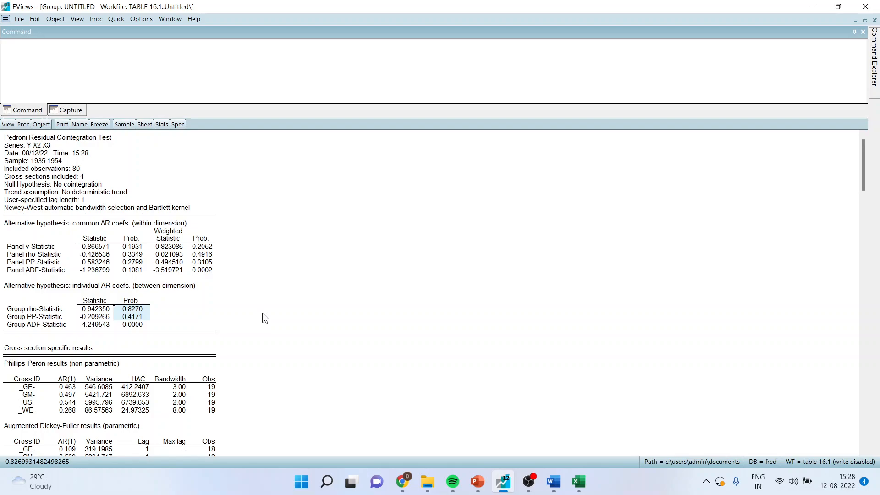
left_click(132, 270)
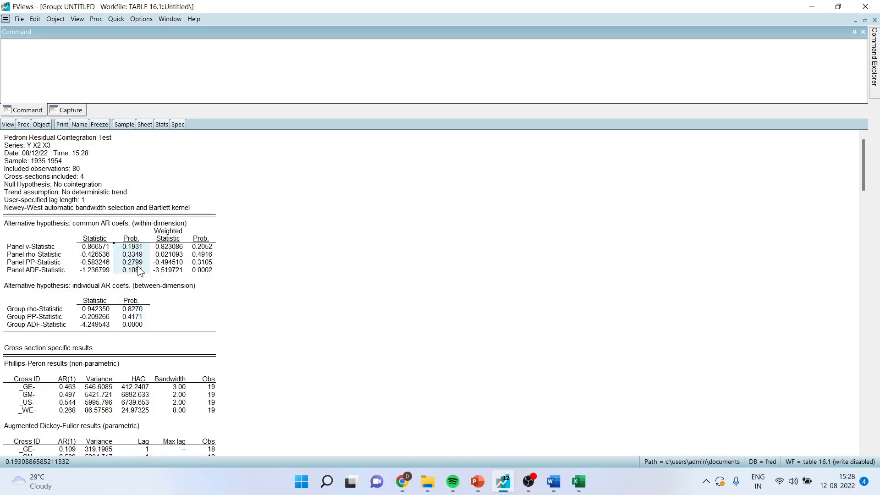
mouse_move(327, 286)
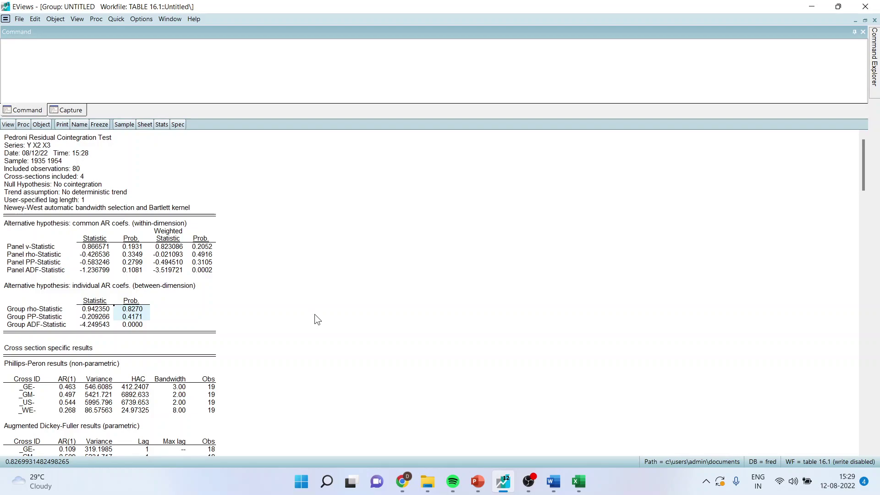
mouse_move(236, 207)
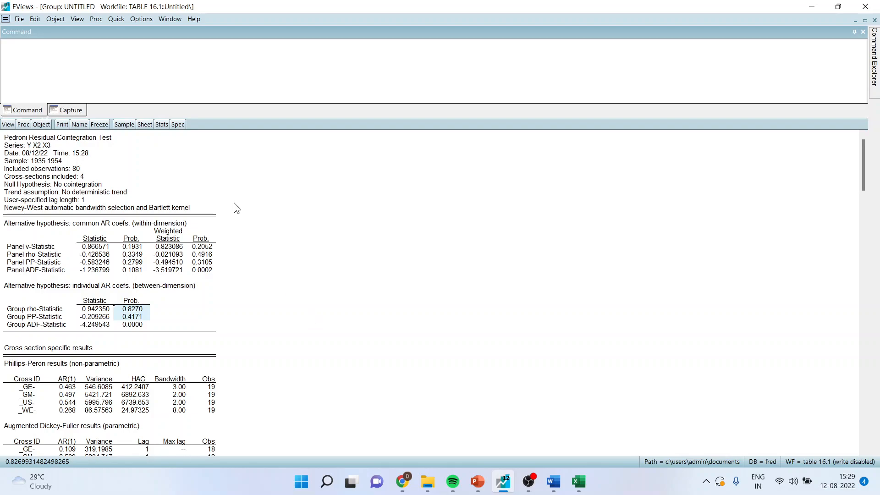
mouse_move(115, 18)
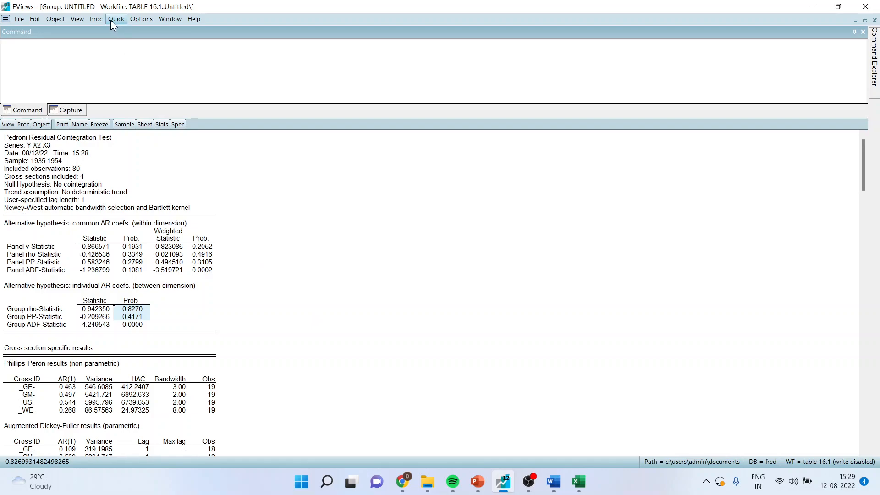
Step: Rerun the Pedroni test assuming individual intercepts and individual trends
left_click(116, 19)
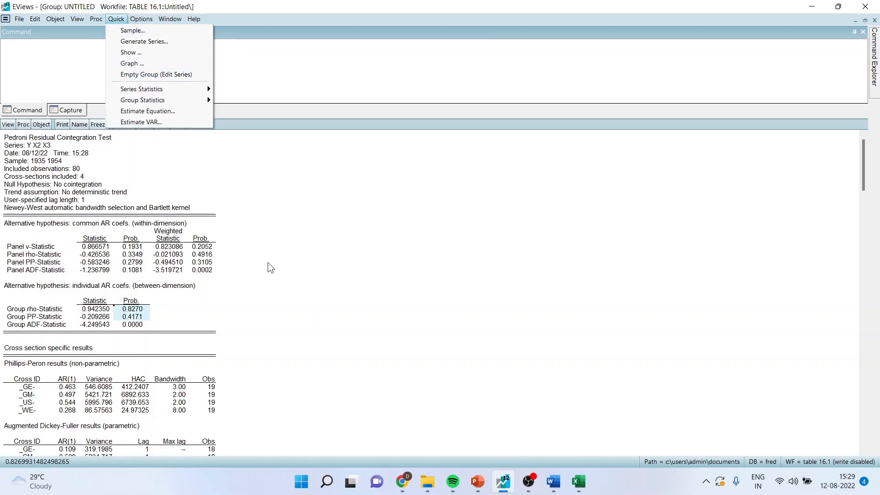
left_click(8, 124)
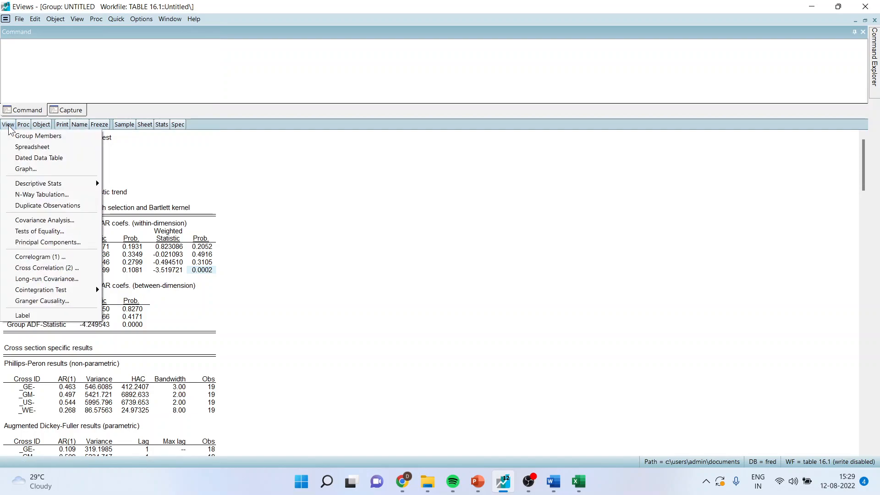
left_click(41, 290)
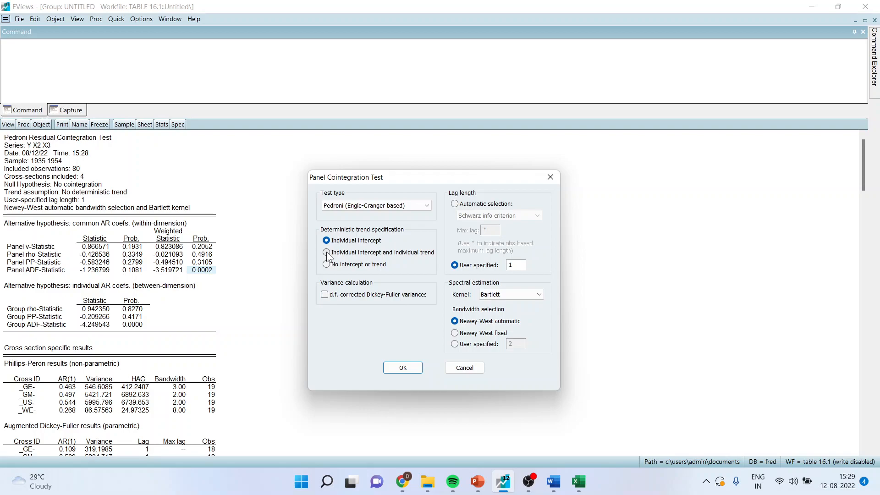
left_click(326, 252)
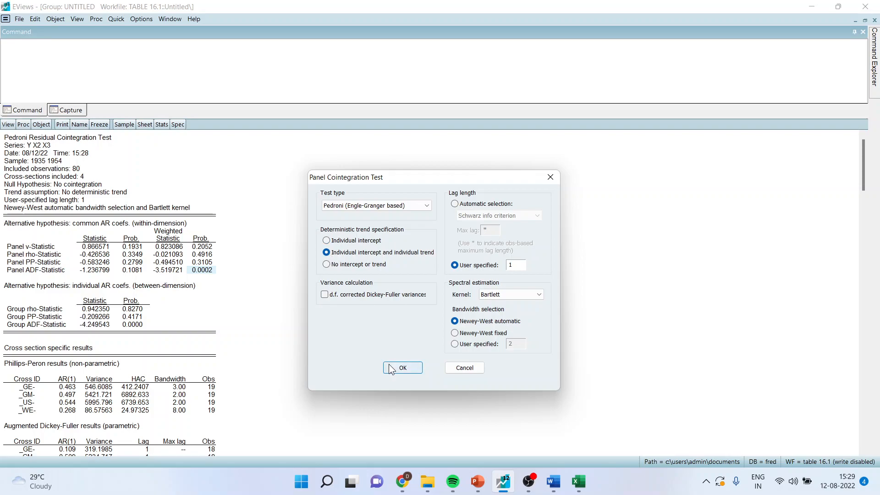
left_click(402, 368)
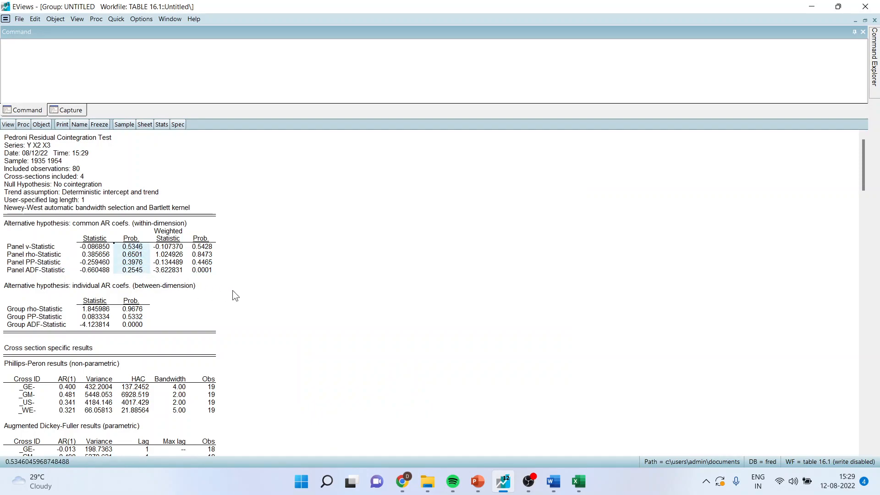
mouse_move(224, 282)
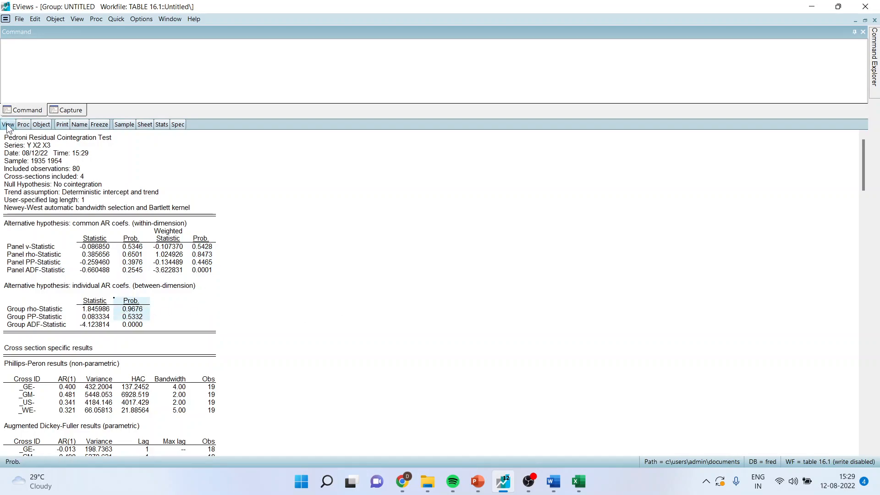
Step: Rerun Pedroni with no intercept or trend and mark the Panel v and group p-values
left_click(8, 124)
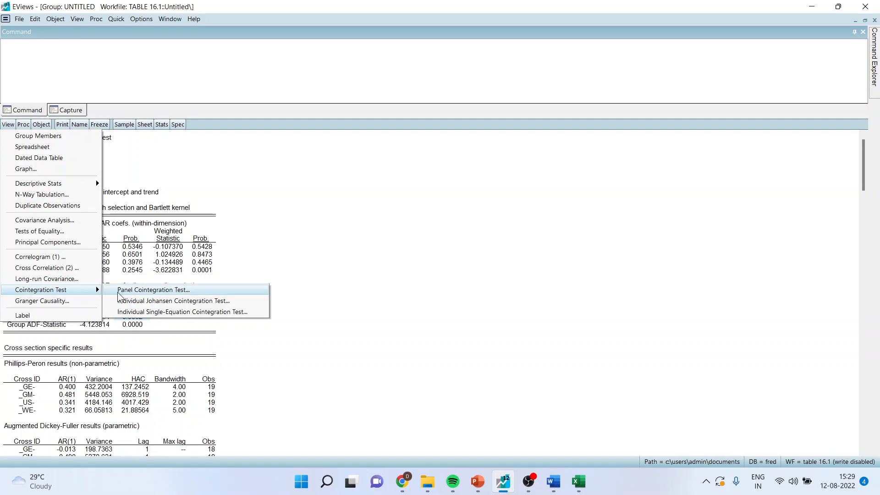
left_click(153, 290)
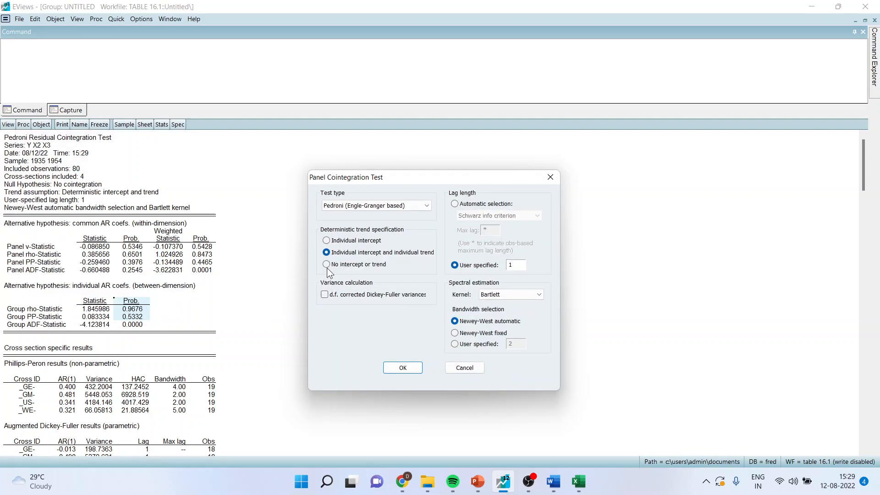
left_click(325, 264)
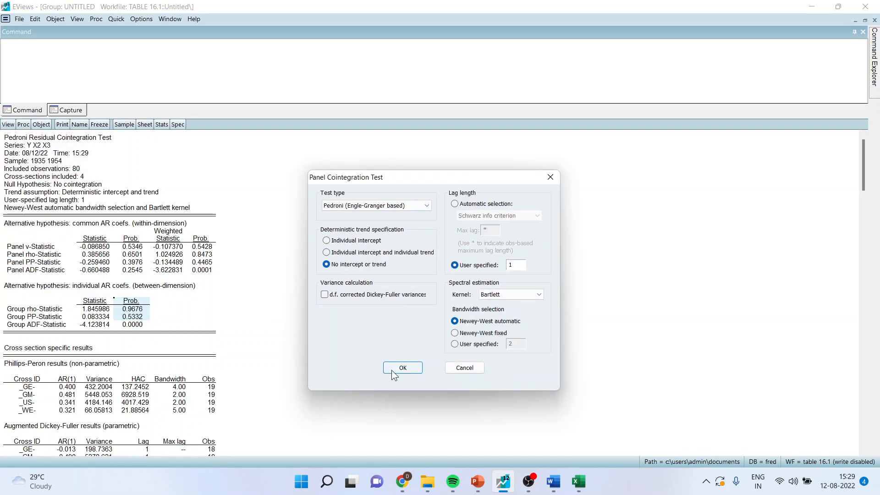
left_click(402, 367)
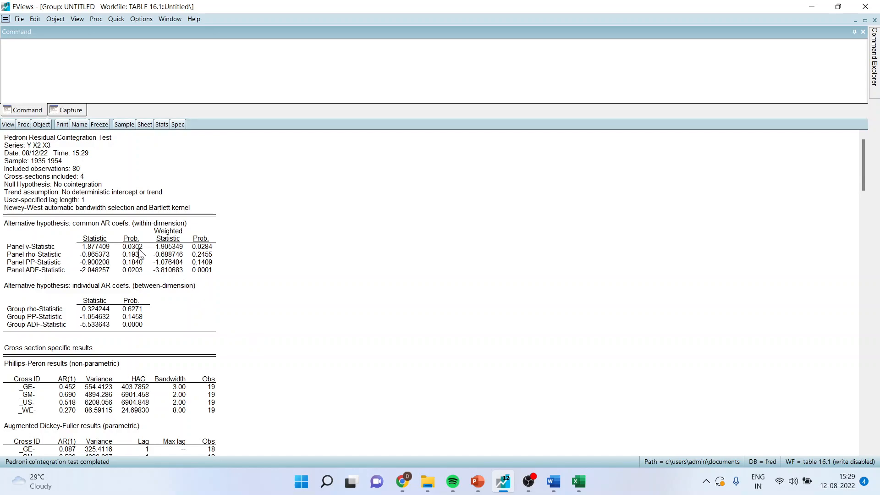
left_click(132, 246)
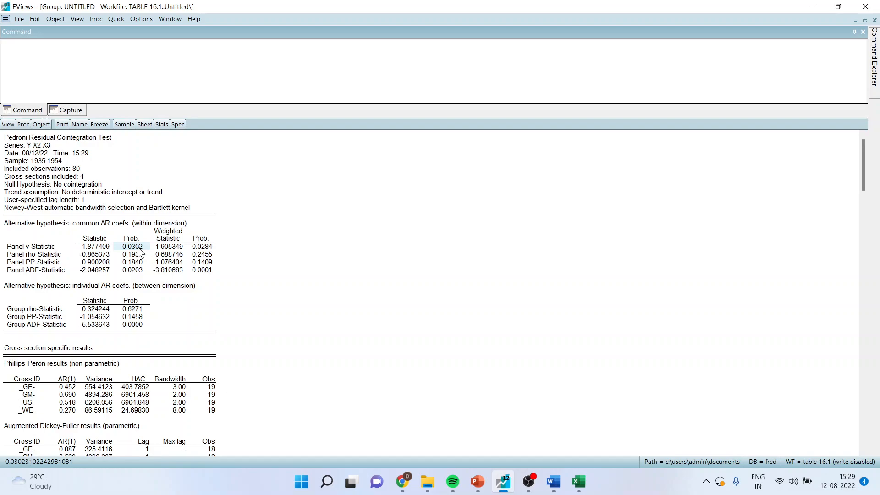
mouse_move(144, 280)
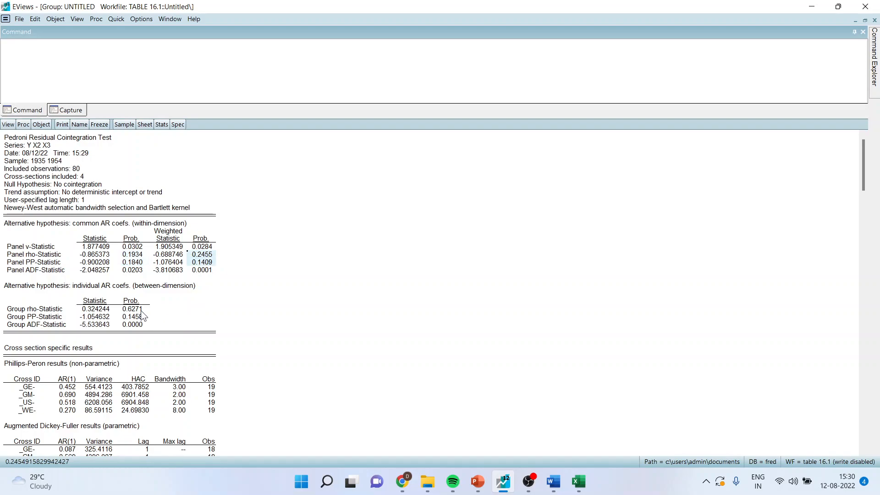
left_click(132, 308)
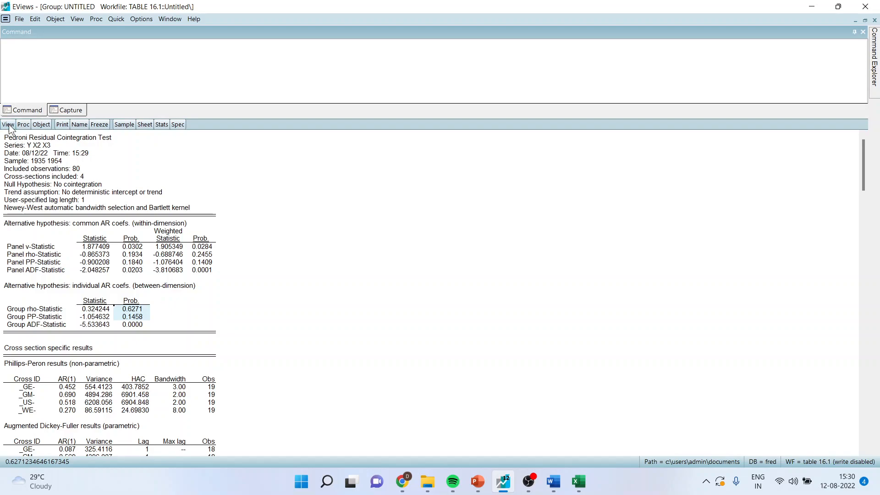
Step: Run the Kao (Engle-Granger based) residual cointegration test with individual intercepts
left_click(8, 124)
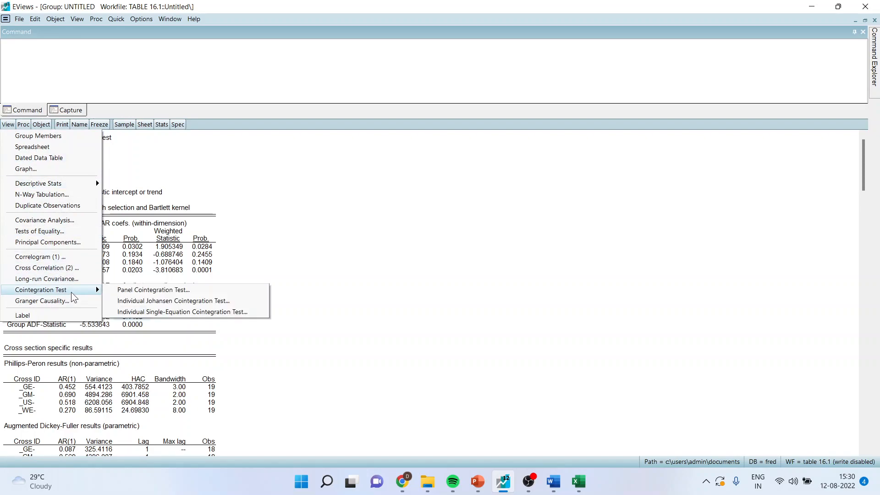
left_click(153, 290)
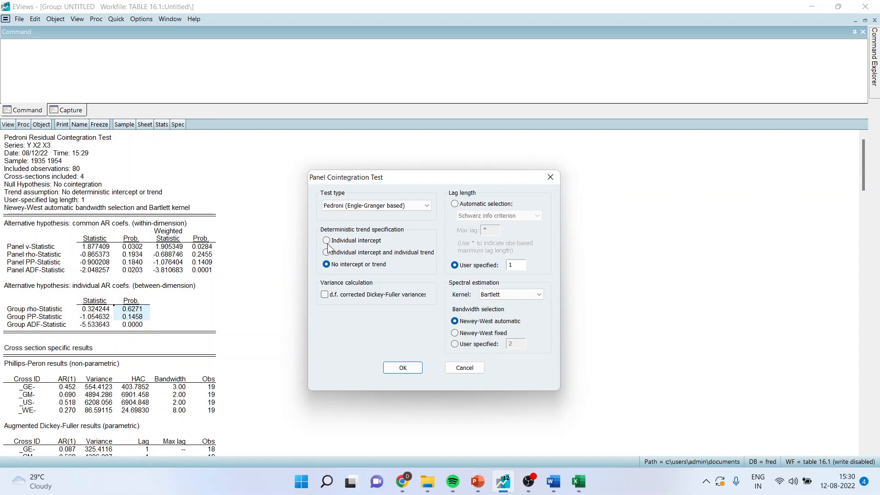
left_click(425, 206)
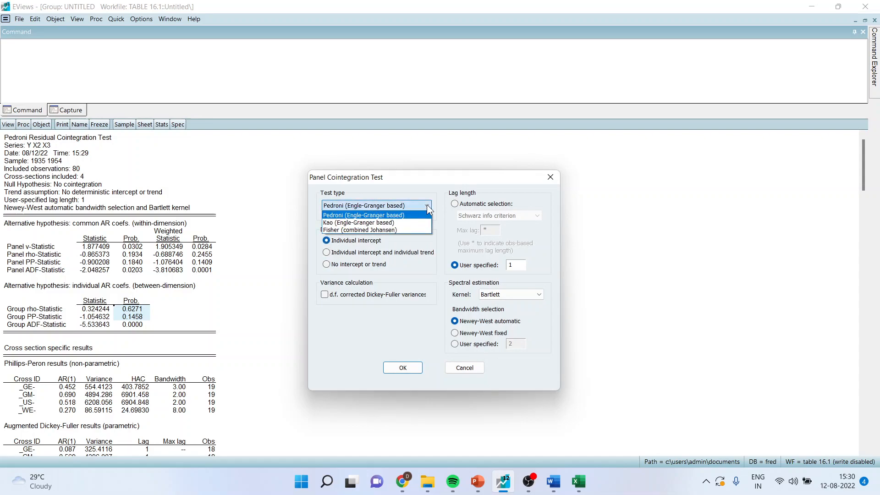
mouse_move(357, 222)
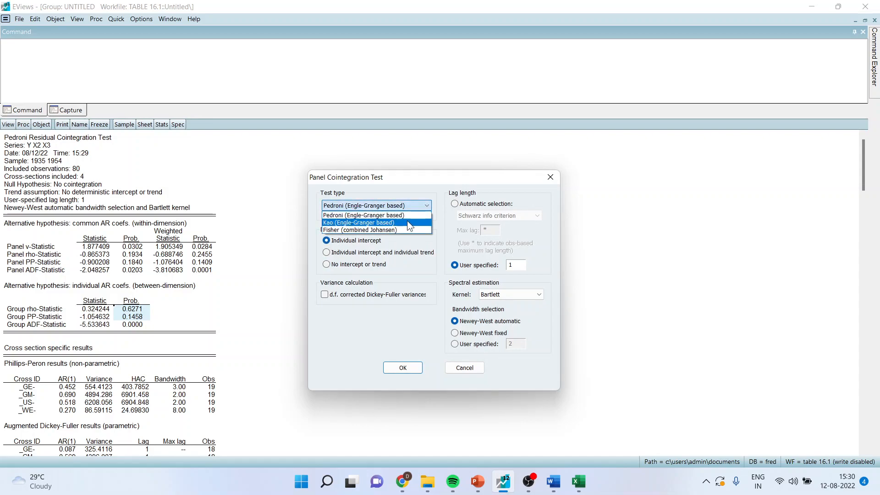
left_click(402, 368)
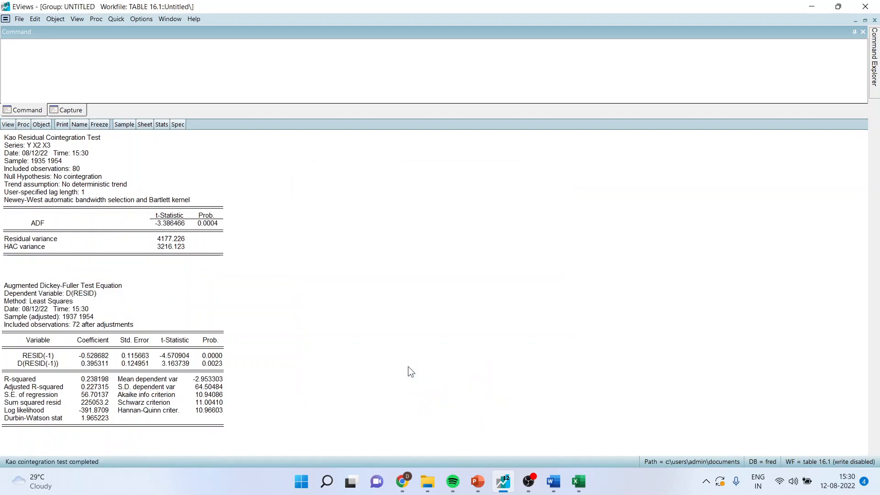
mouse_move(343, 344)
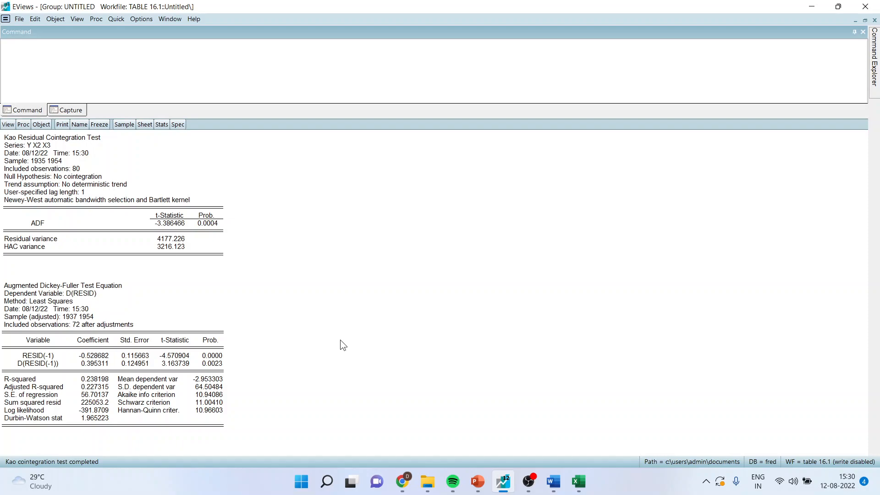
mouse_move(220, 245)
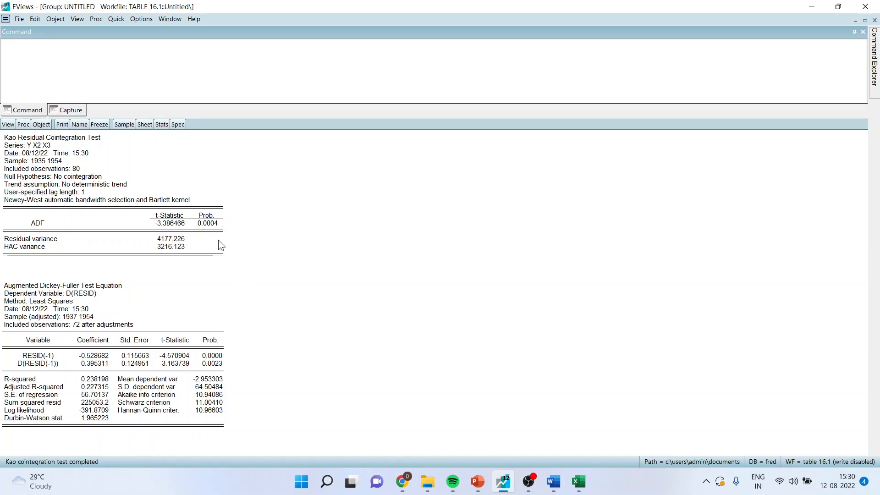
Step: Mark the Kao ADF p-value 0.0004, then return to the PowerPoint deck
left_click(207, 223)
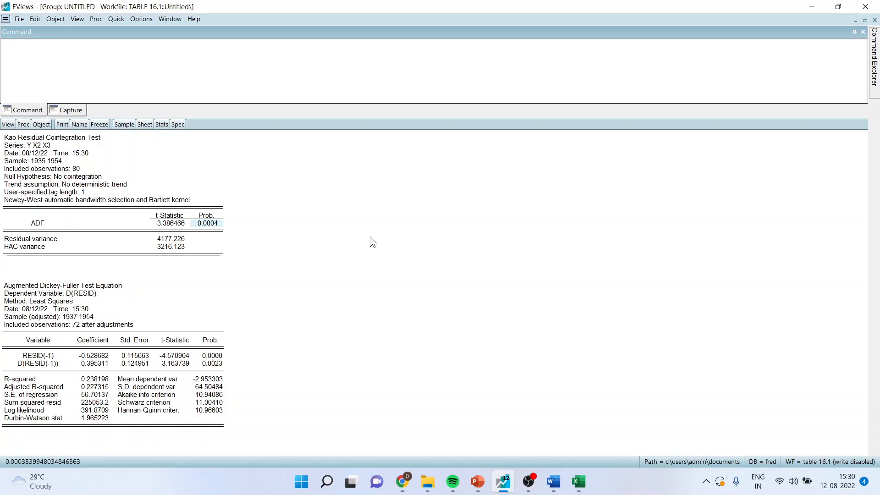
mouse_move(422, 367)
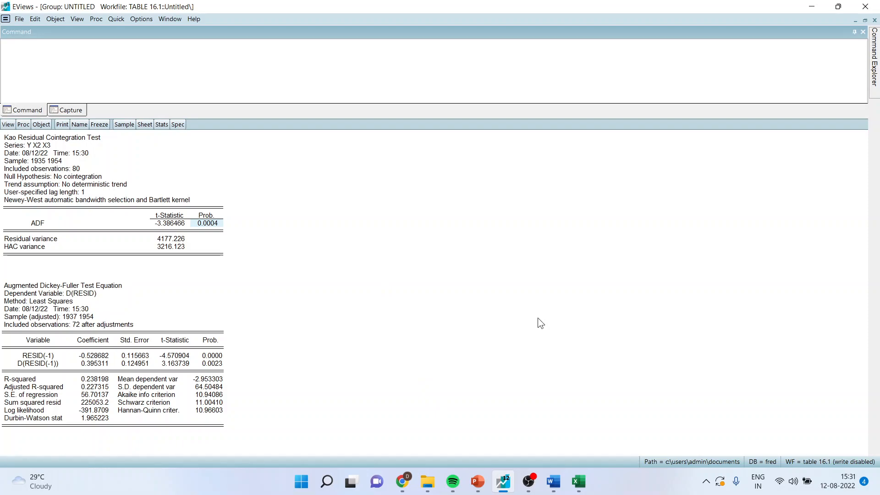
mouse_move(213, 237)
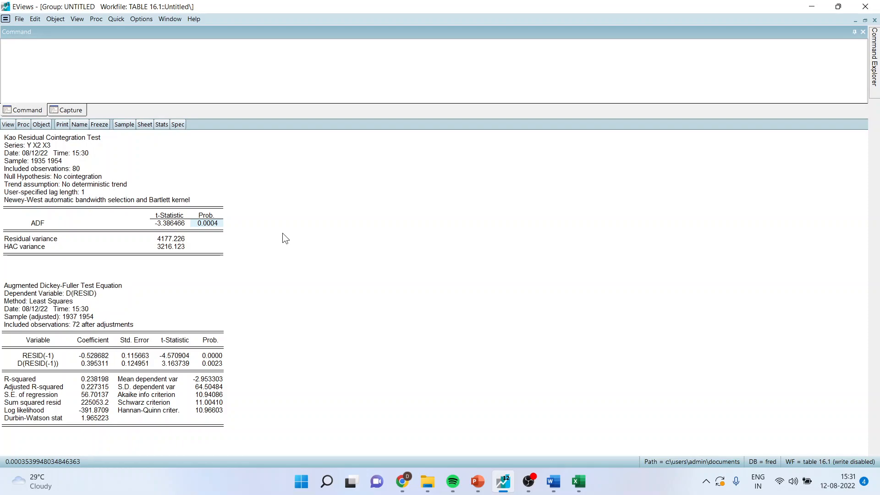
mouse_move(478, 480)
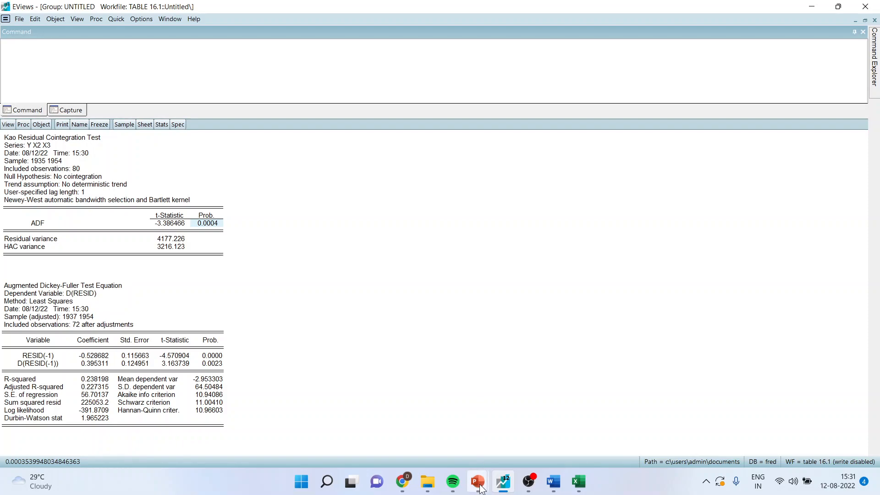
left_click(476, 481)
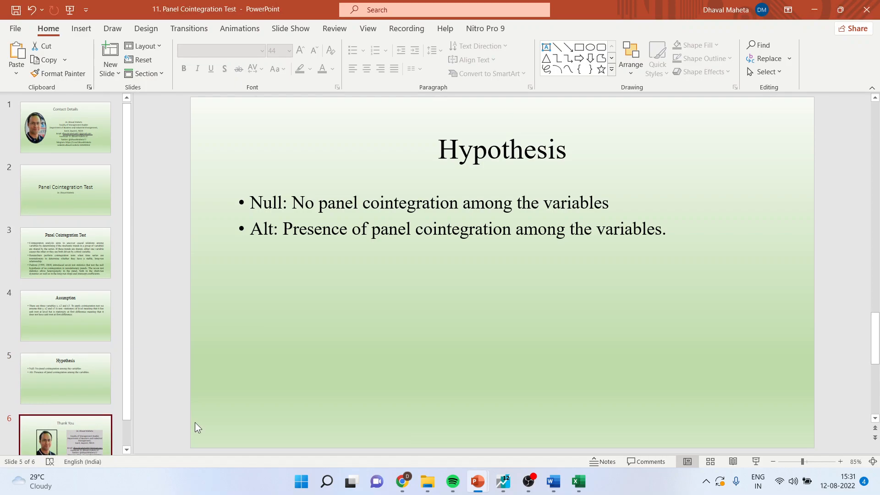